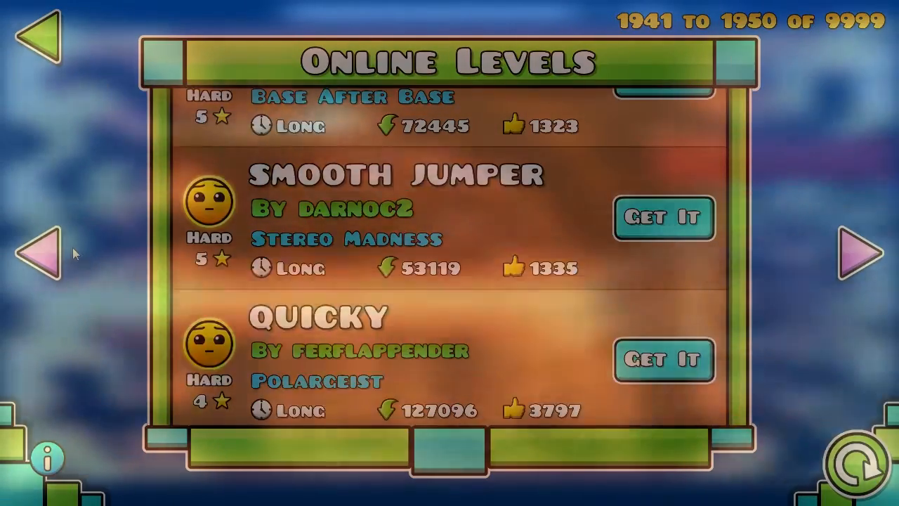
# - Go back one page of Hard online levels to show results 1931 to 1940 of 9999
pyautogui.click(44, 254)
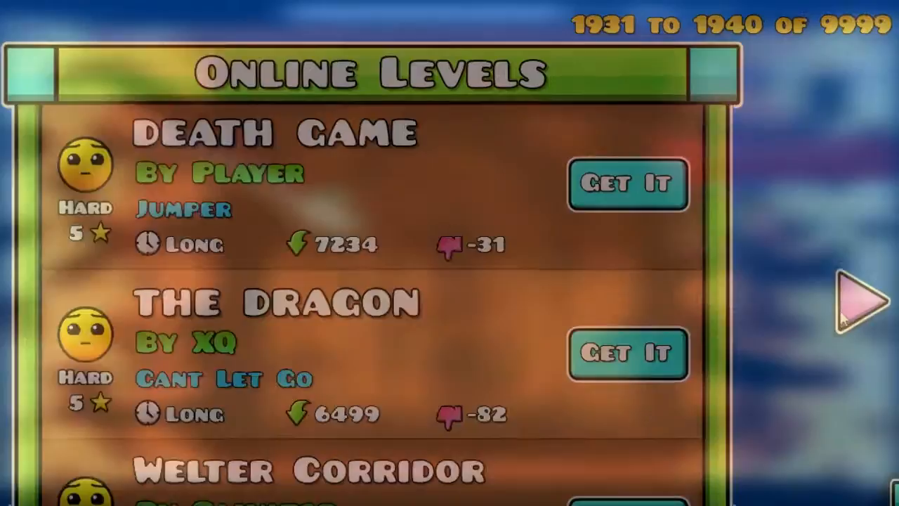